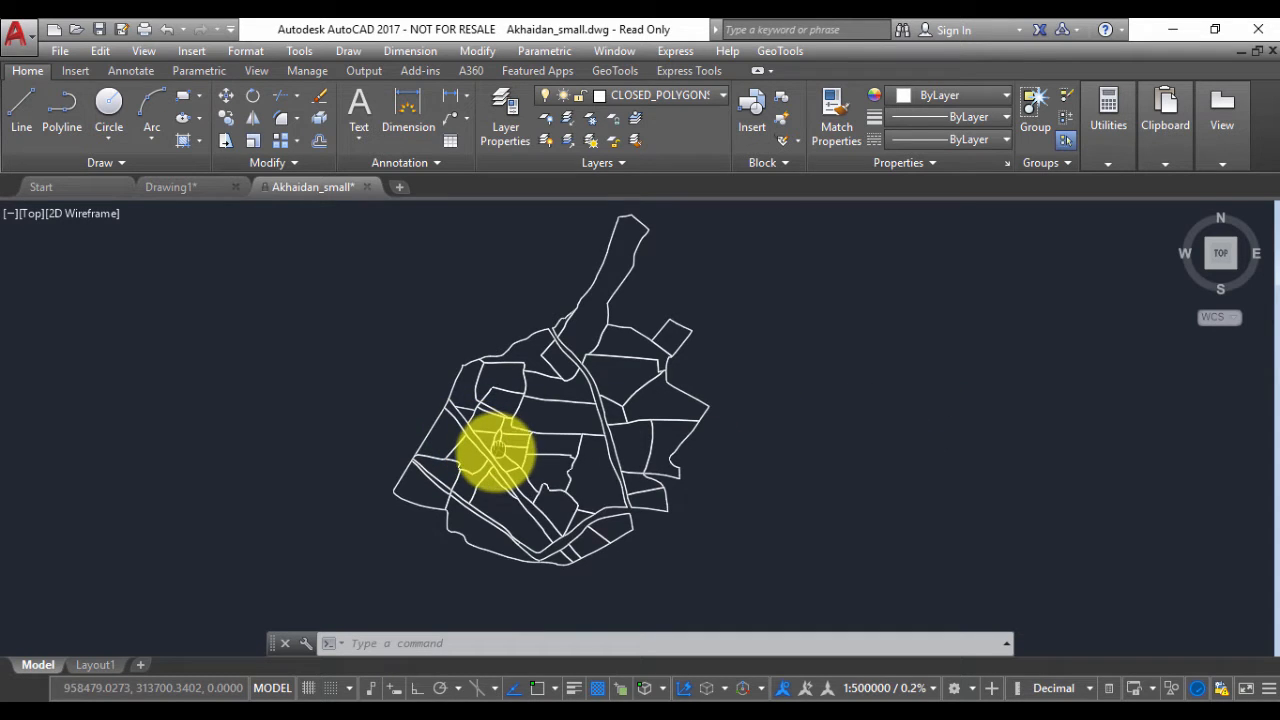
- Zoom into the Akhaidan_small parcel map and select one closed block polygon
scroll(up, 3)
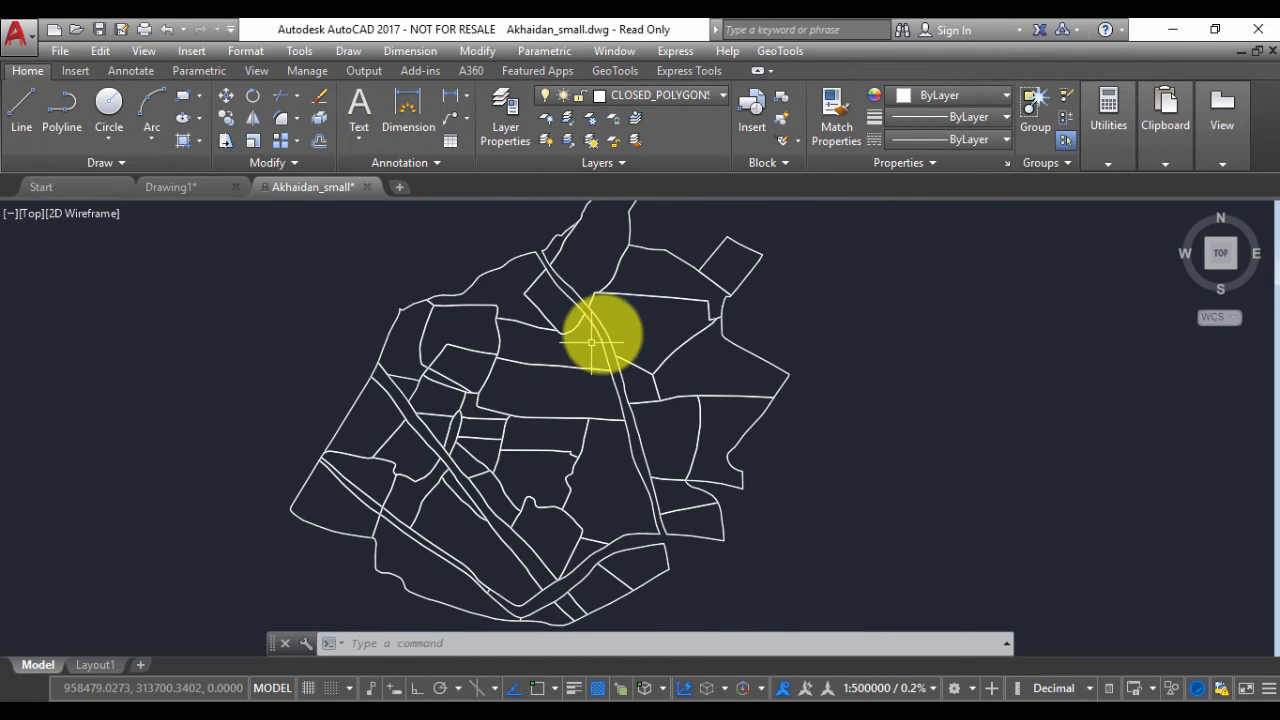
mouse_move(700, 303)
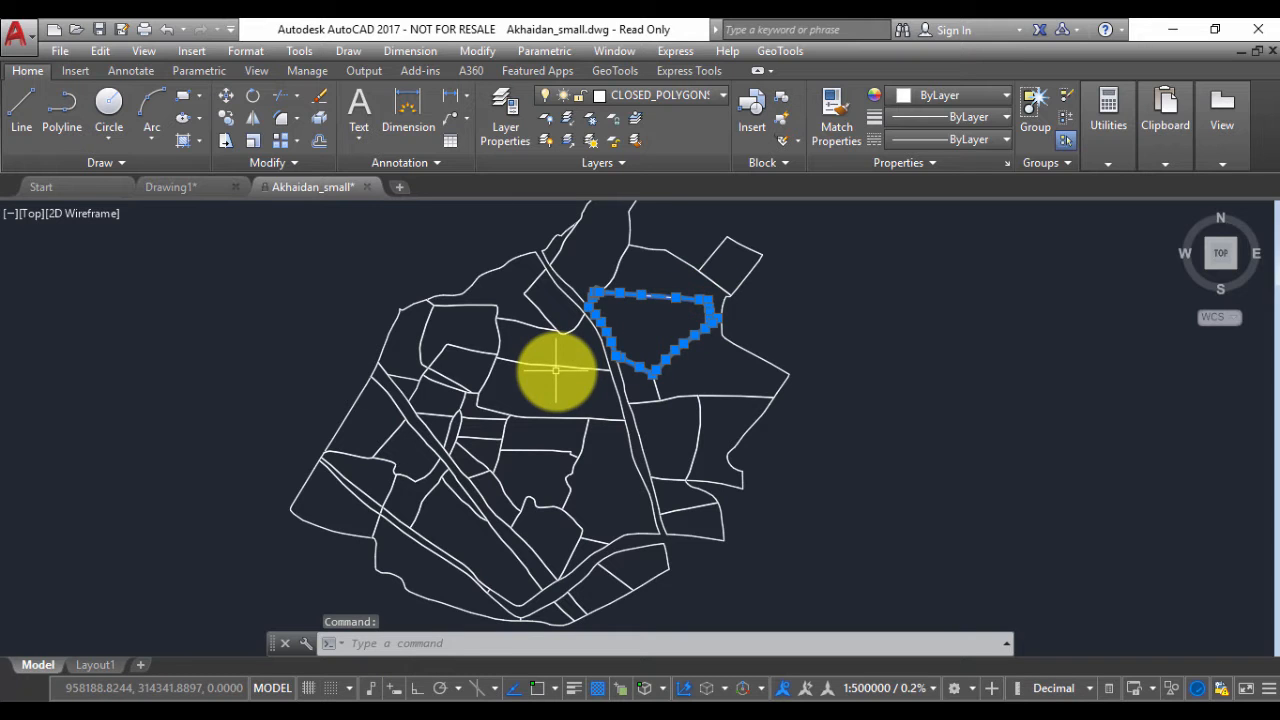
click(781, 51)
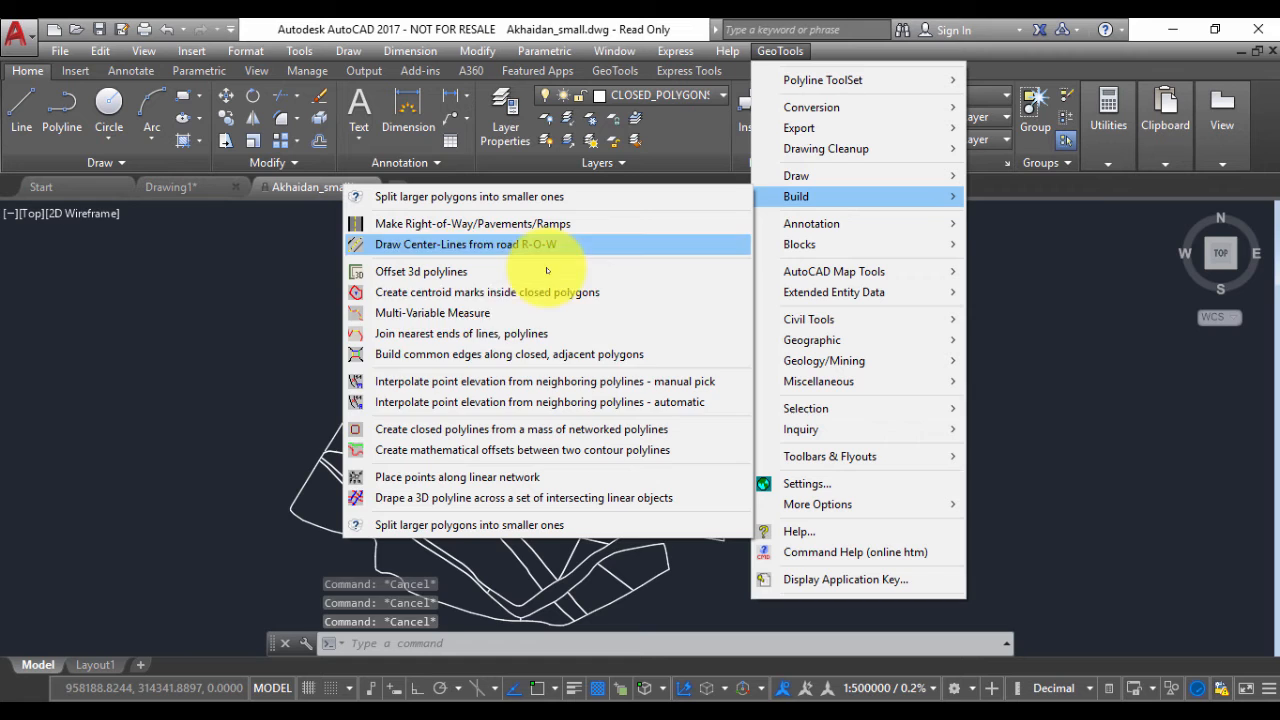
mouse_move(487, 292)
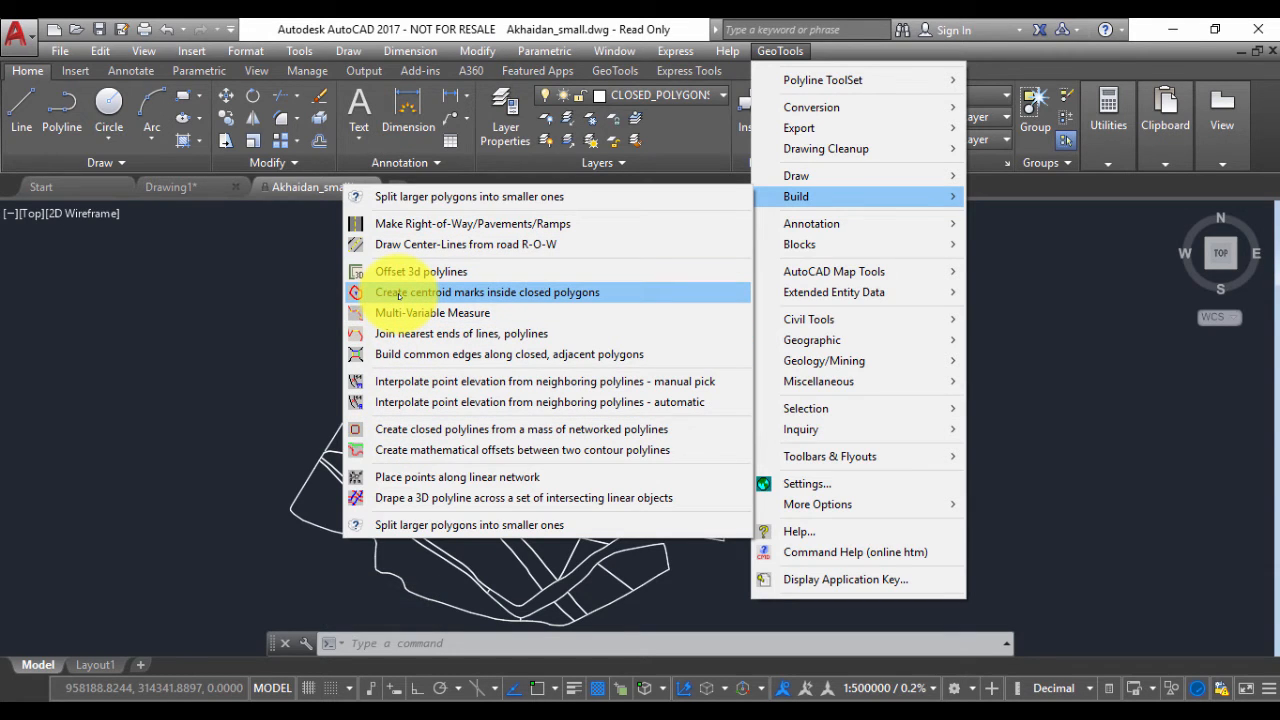
- Launch Create centroid marks and accept points on the current layer, kept inside polygons
click(488, 292)
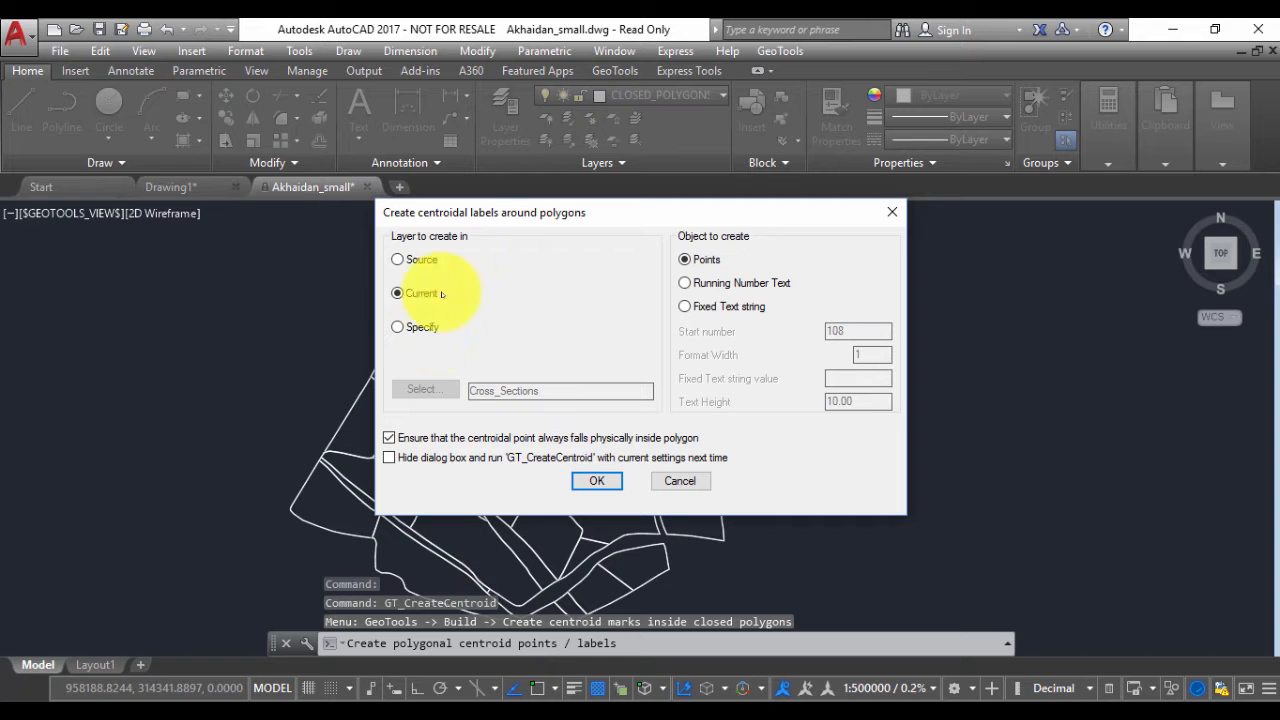
drag(640, 212, 543, 174)
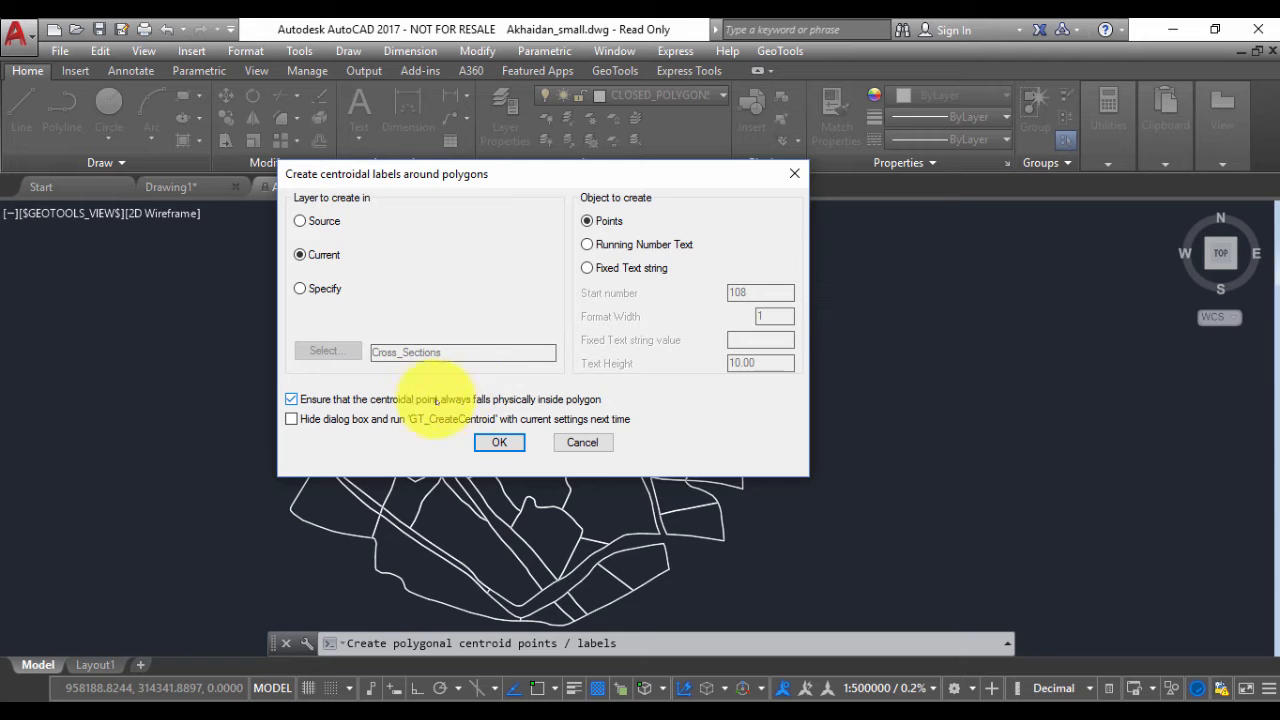
mouse_move(590, 410)
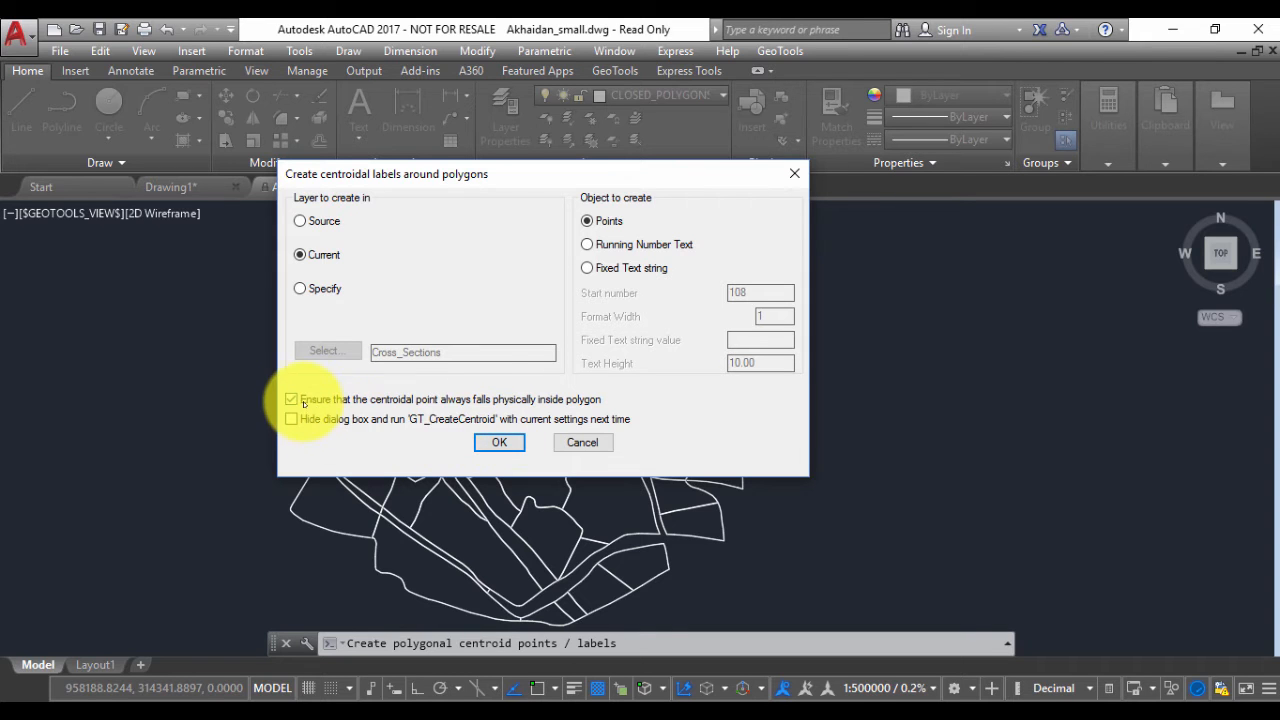
click(499, 442)
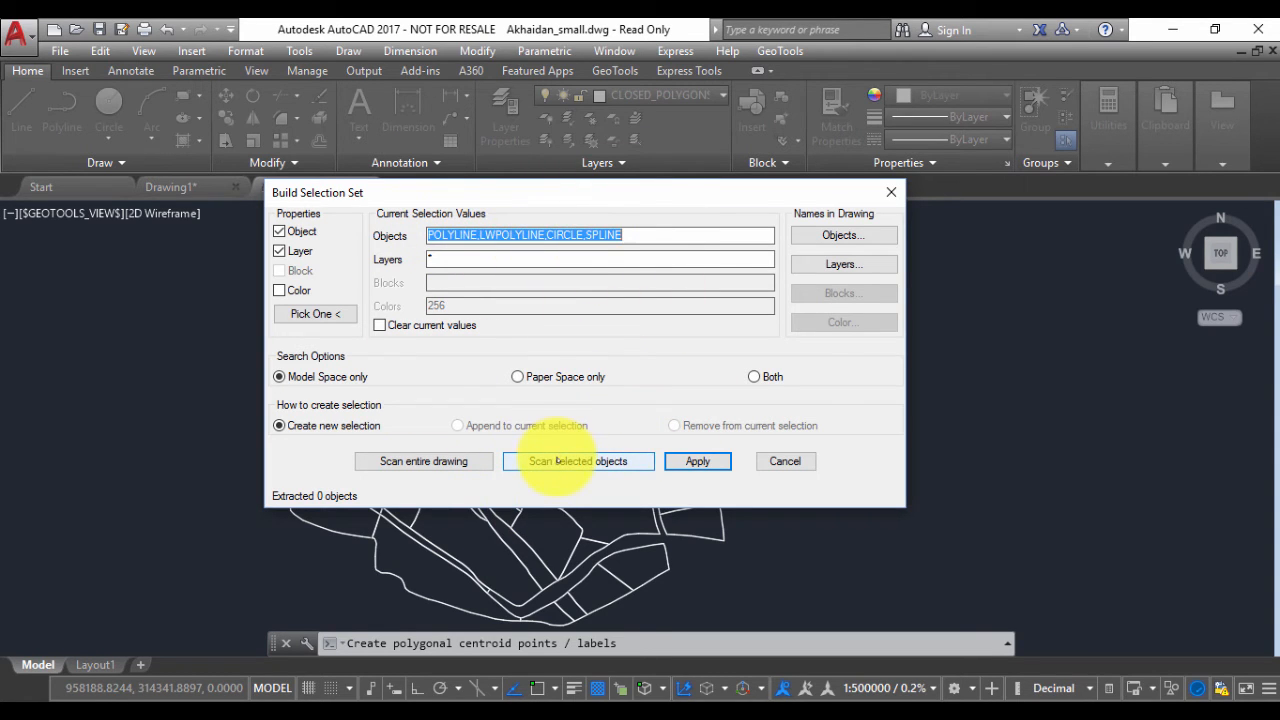
- Window-select the whole parcel map and apply the 47-polygon selection set
click(578, 461)
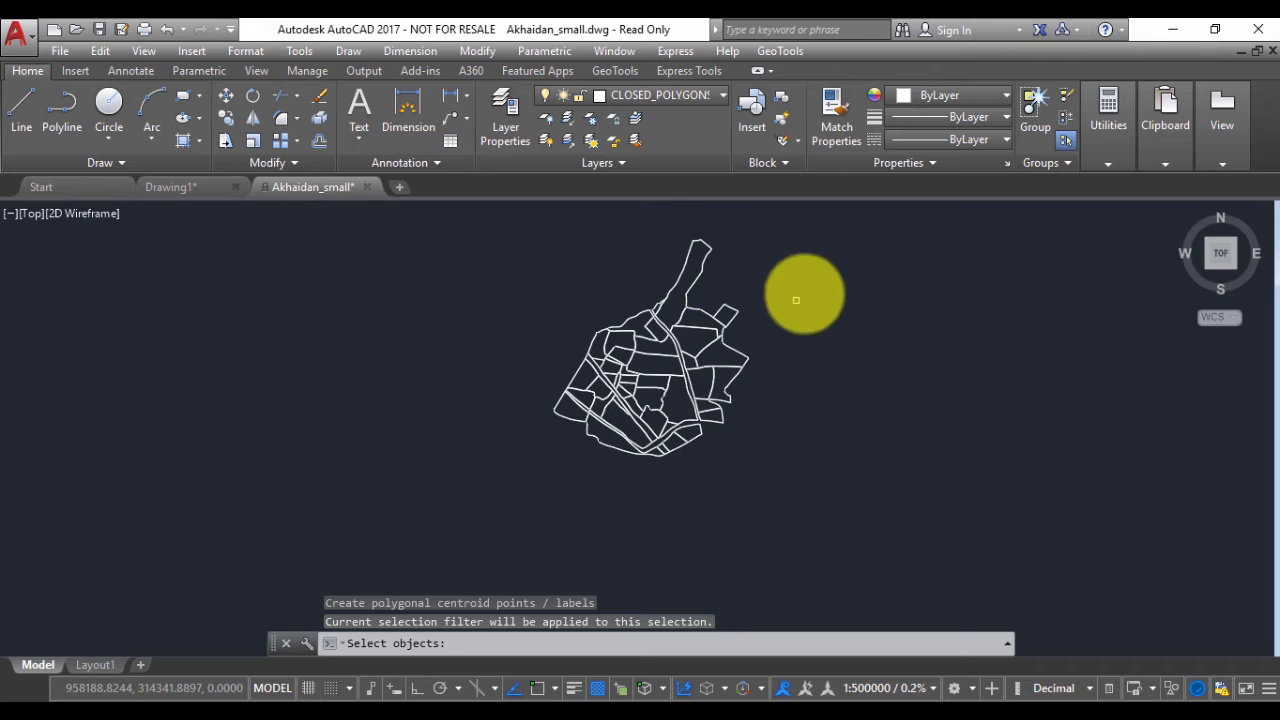
drag(795, 298, 515, 490)
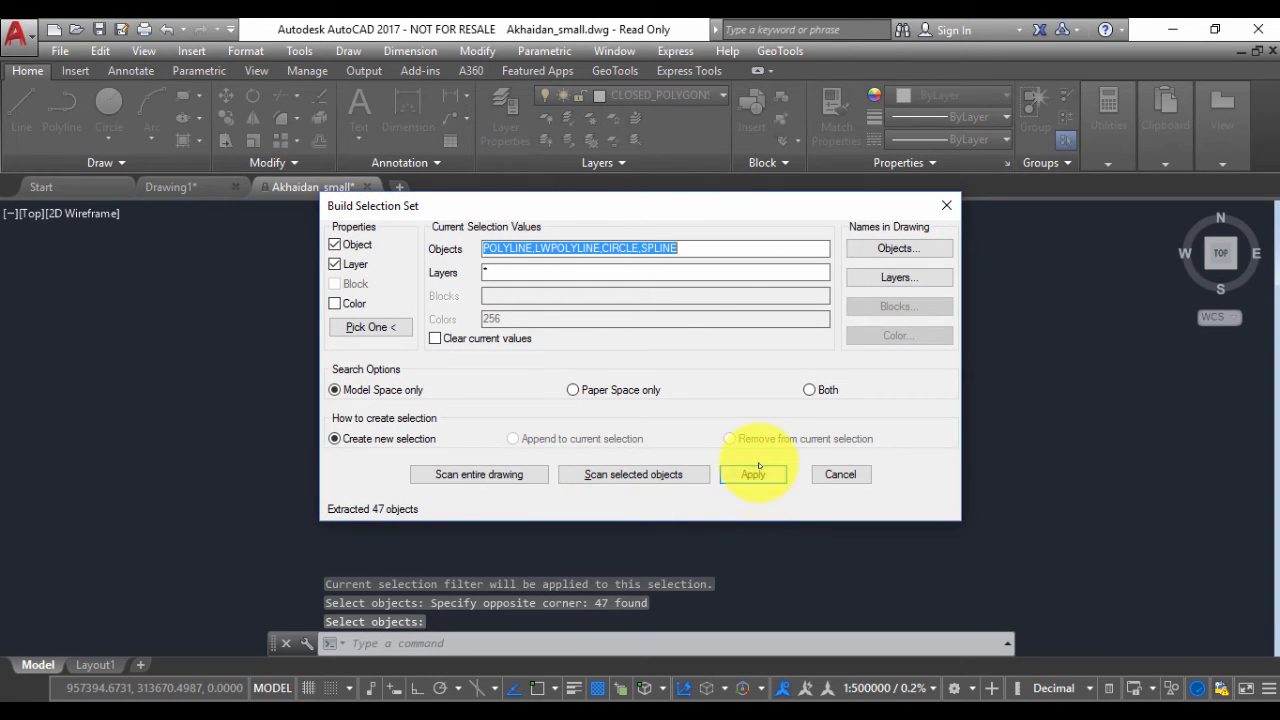
click(753, 474)
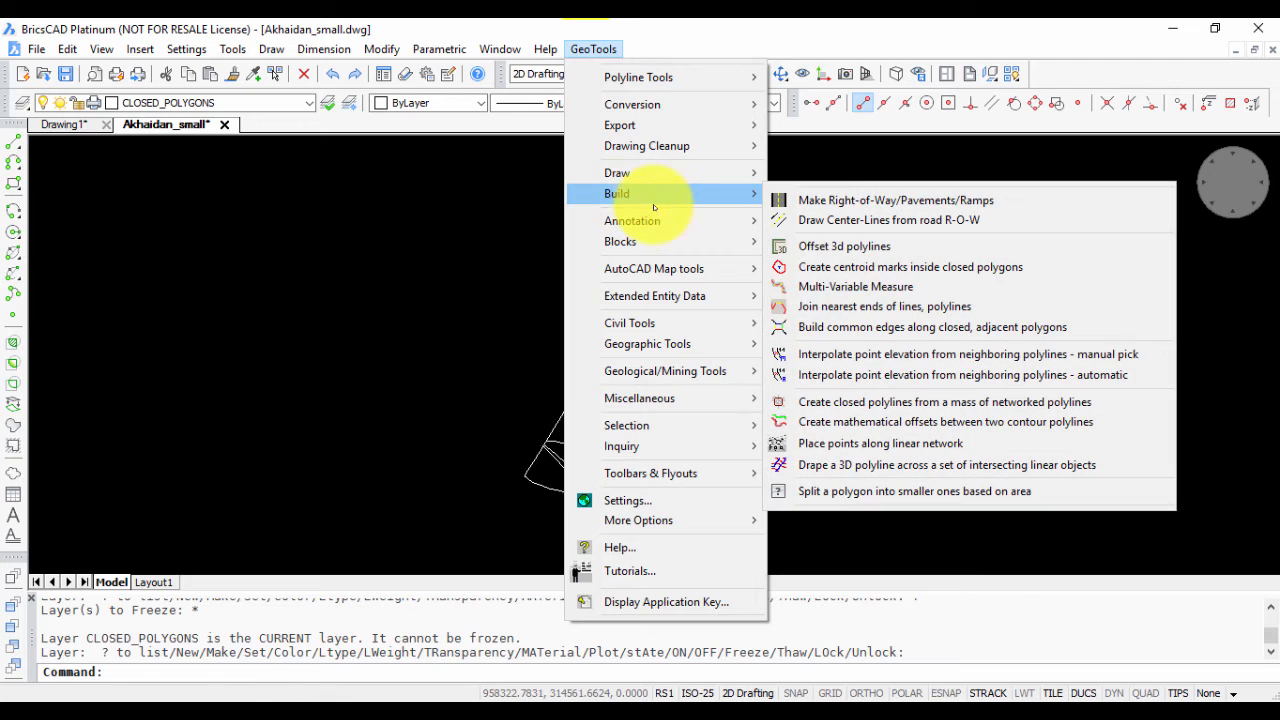
mouse_move(910, 266)
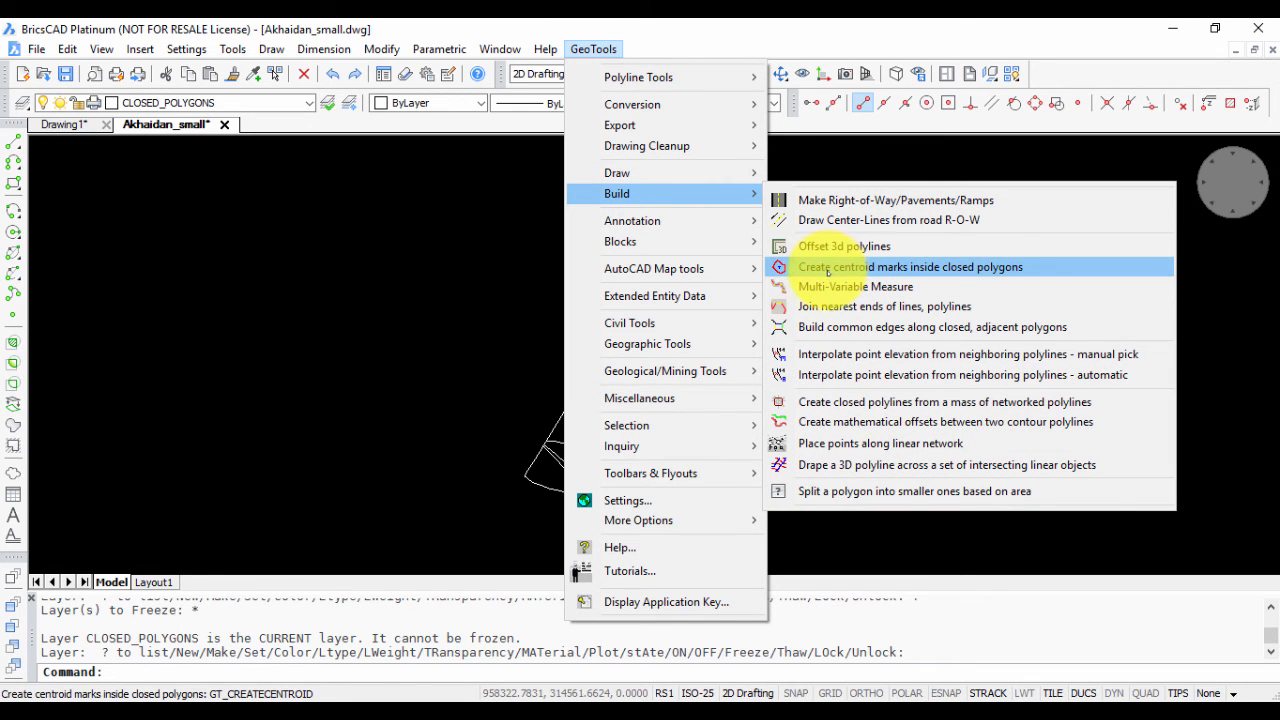
- In BricsCAD, launch GeoTools Create centroid marks inside closed polygons
click(909, 266)
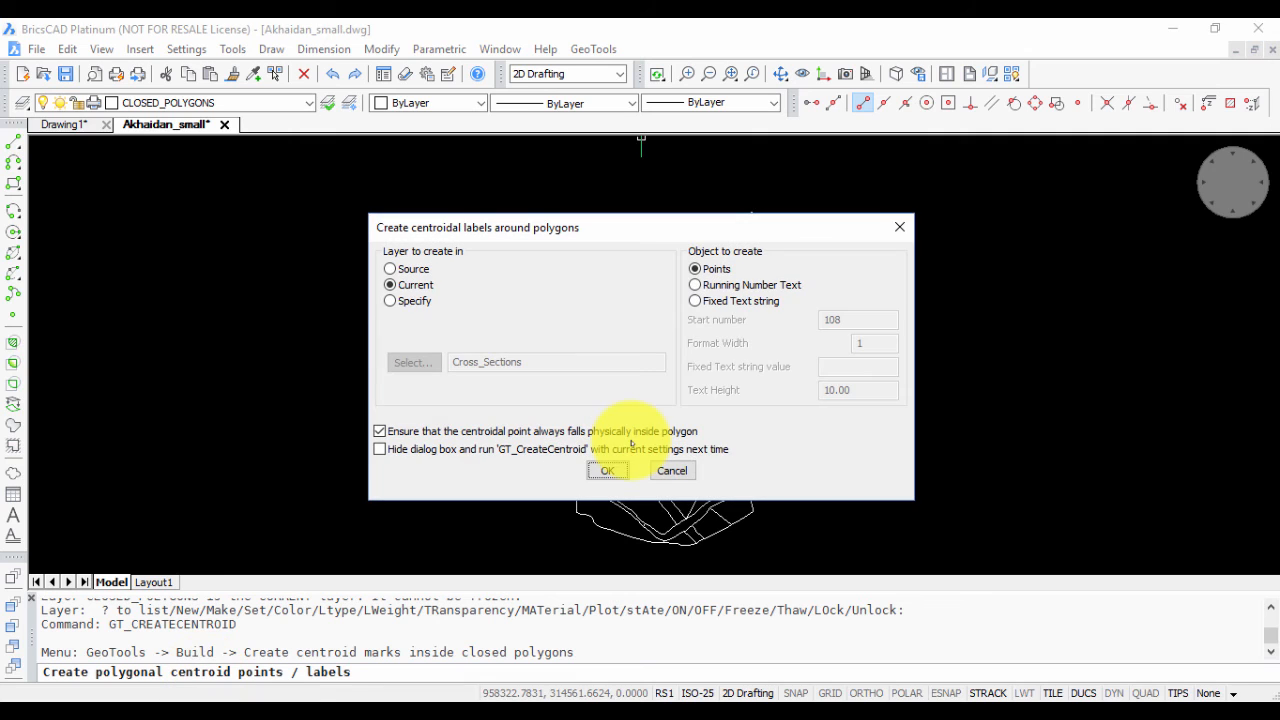
mouse_move(672, 471)
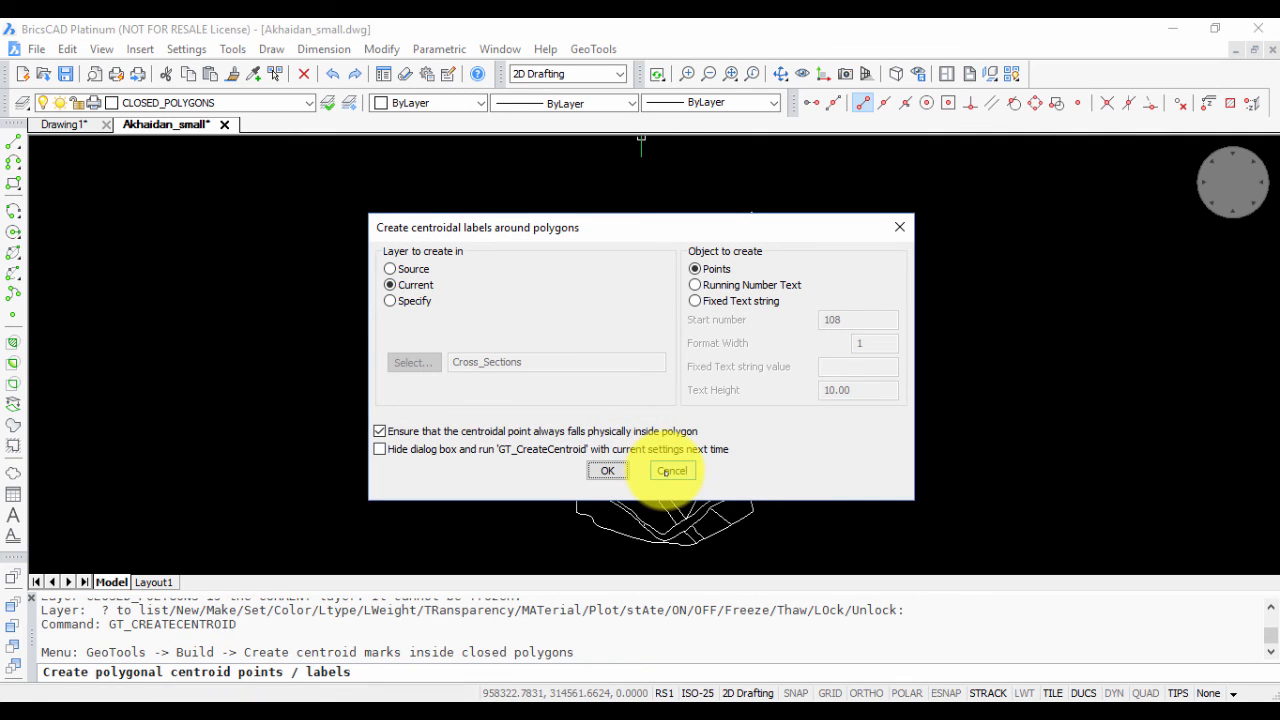